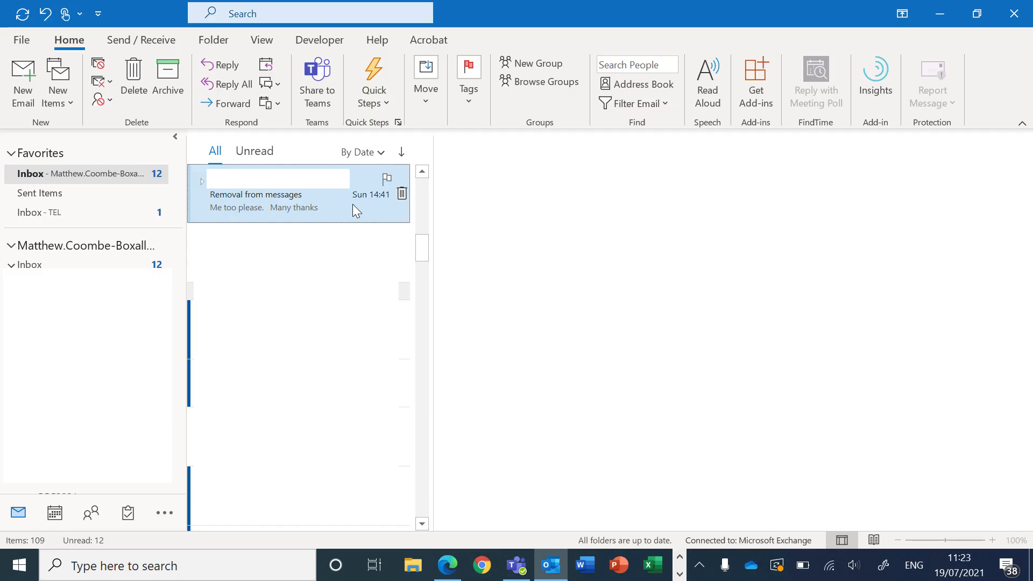
pyautogui.moveTo(348, 210)
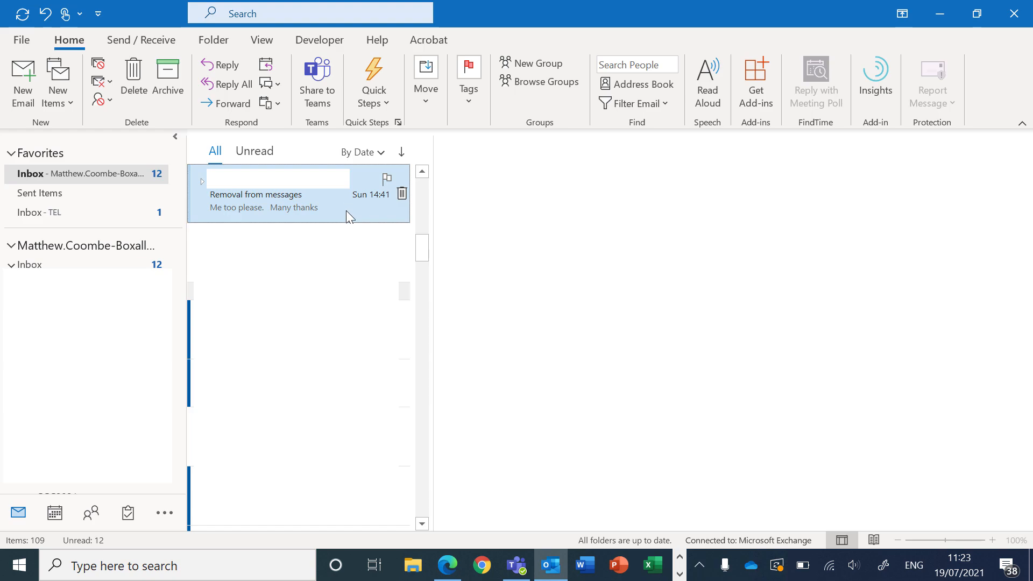
pyautogui.moveTo(373, 220)
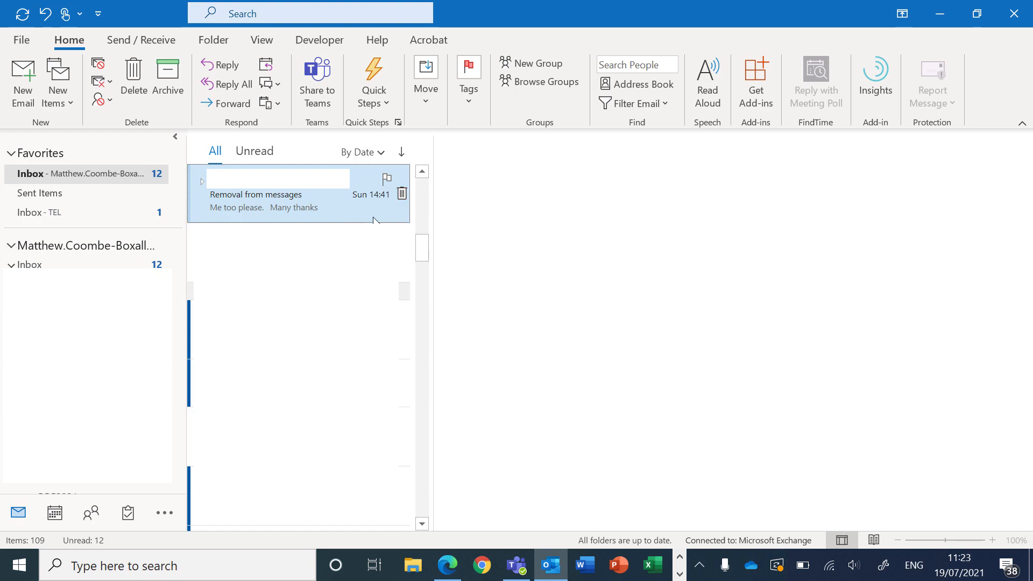
# Choose Ignore on the 'Removal from messages' conversation and accept applying it to all items.
pyautogui.rightClick(296, 198)
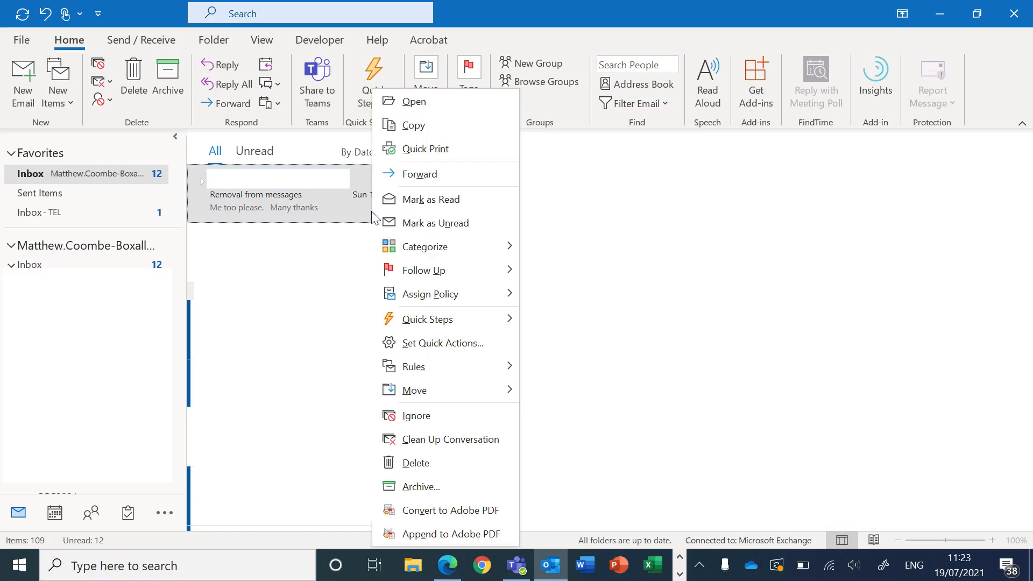
pyautogui.moveTo(461, 247)
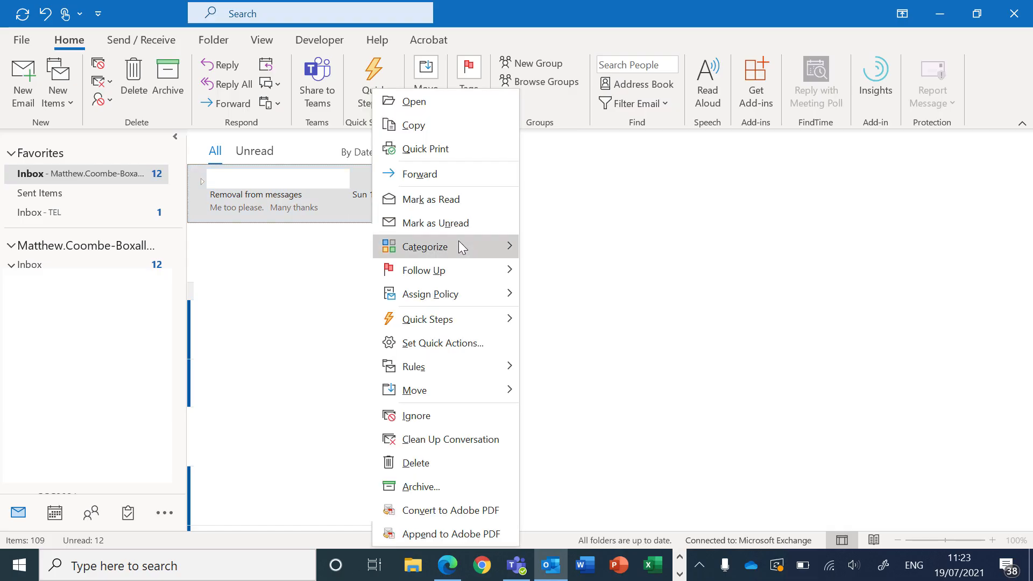
pyautogui.moveTo(440, 416)
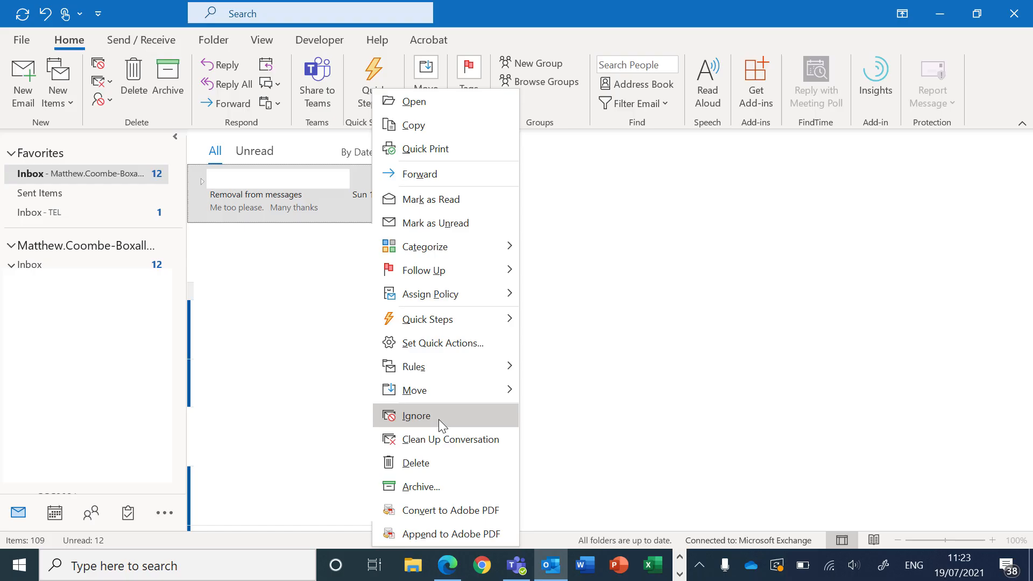
pyautogui.click(416, 416)
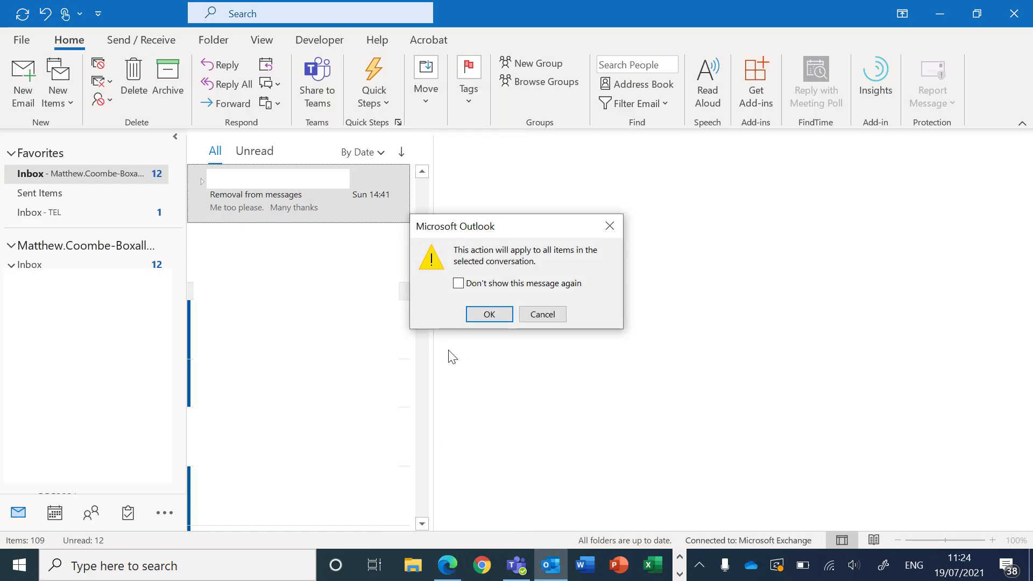
pyautogui.moveTo(501, 343)
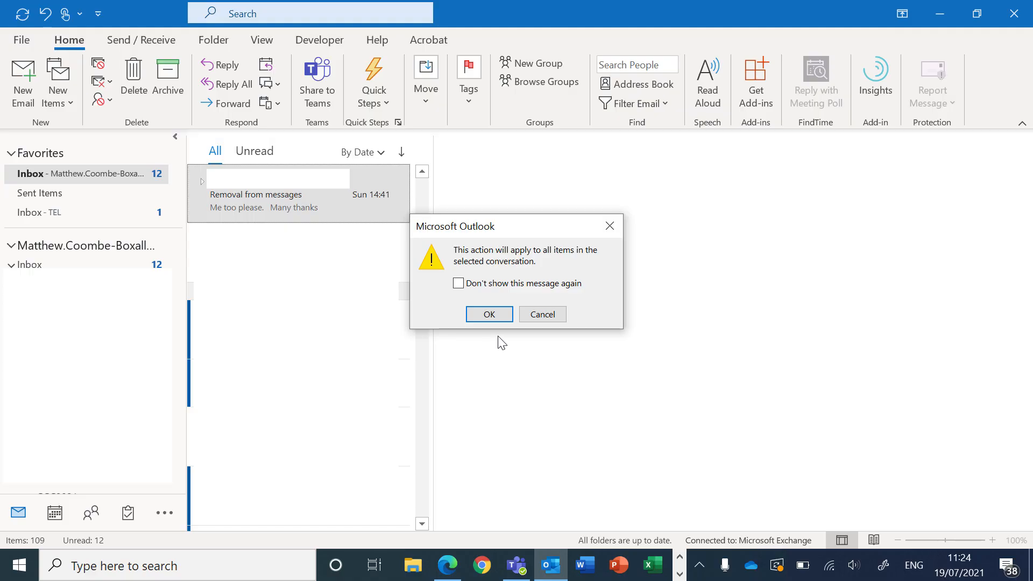
pyautogui.click(489, 315)
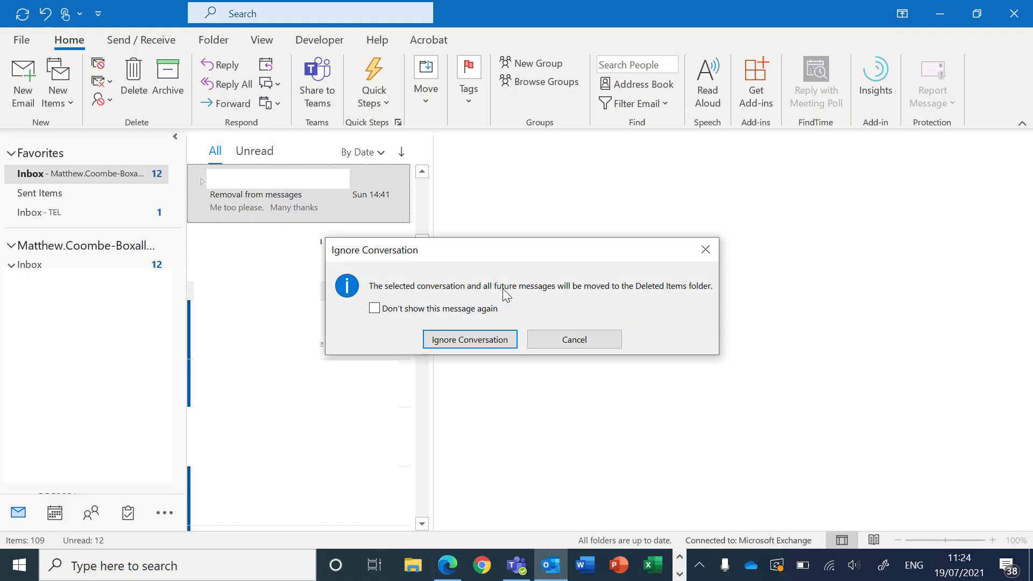
pyautogui.moveTo(442, 287)
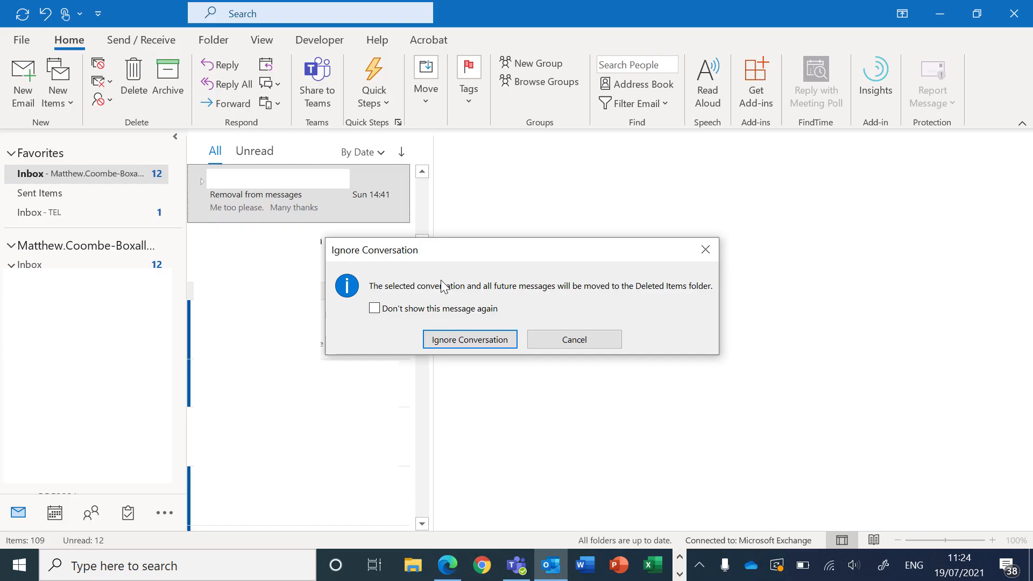
pyautogui.moveTo(588, 296)
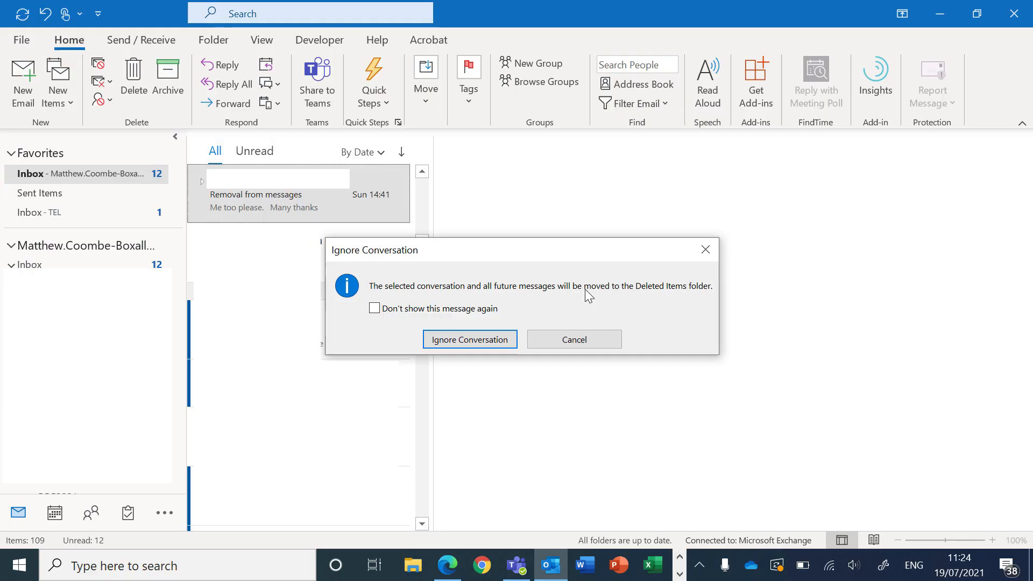
# Confirm Ignore Conversation so 'Removal from messages' moves to Deleted Items.
pyautogui.click(469, 340)
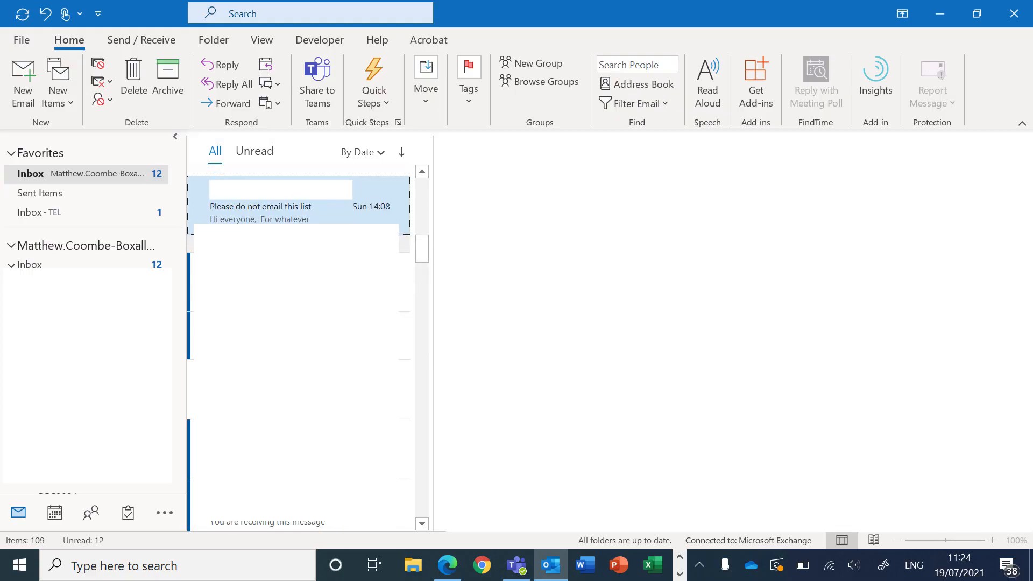